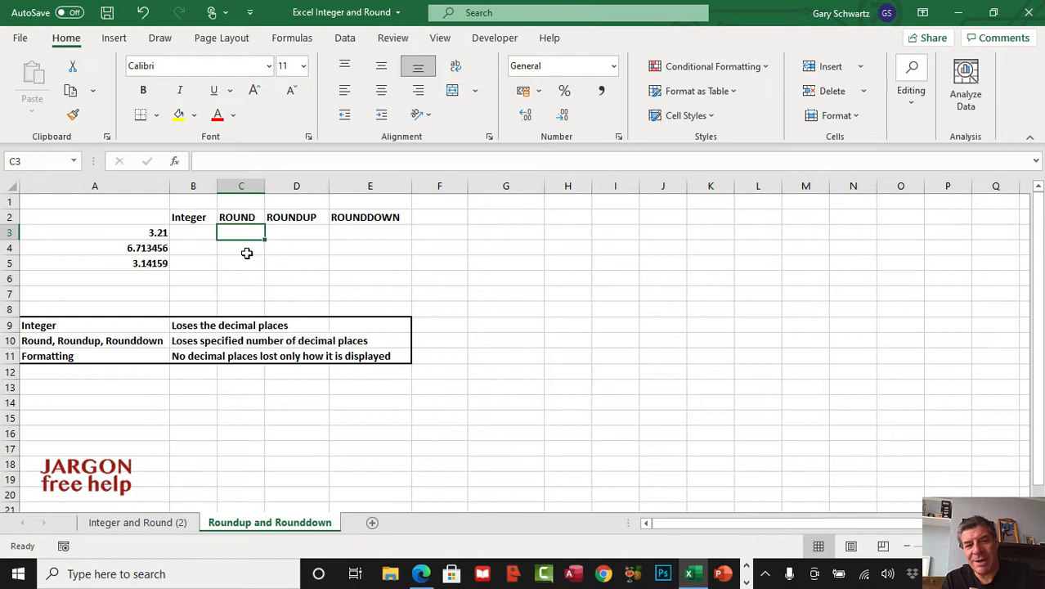
{"action": "mouse_move", "coordinate": [139, 217]}
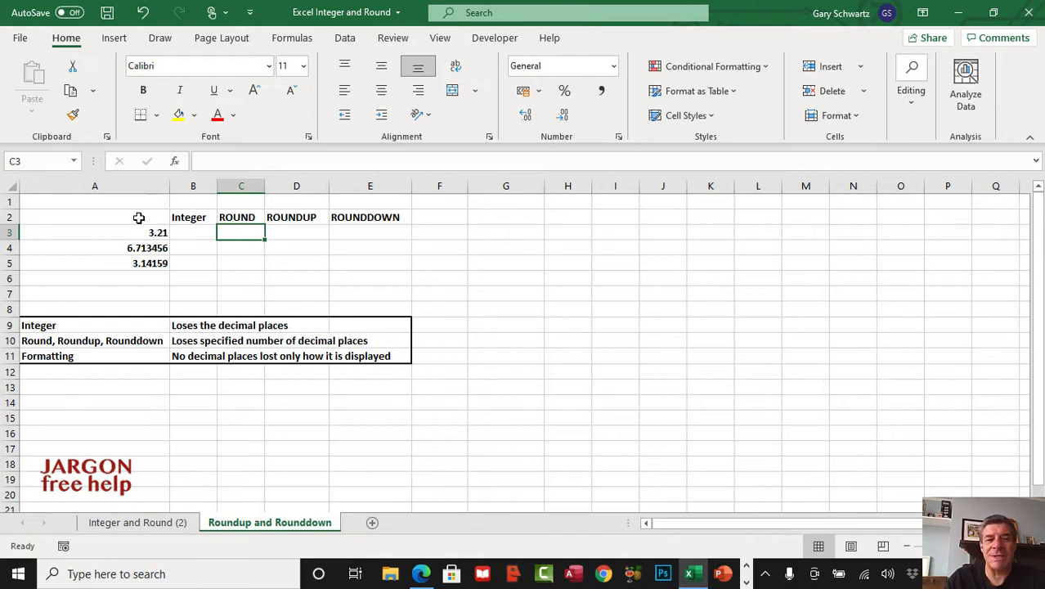
Step: Select cell C3 and browse the Math & Trig function list for ROUND
{"action": "left_click_drag", "start_coordinate": [158, 232], "coordinate": [149, 263]}
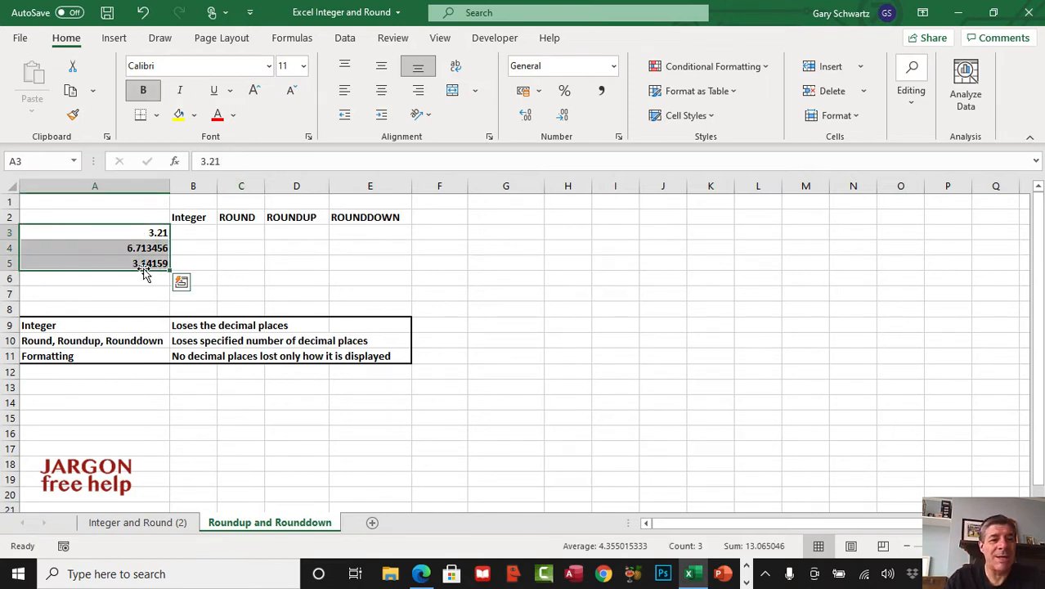
{"action": "left_click", "coordinate": [241, 232]}
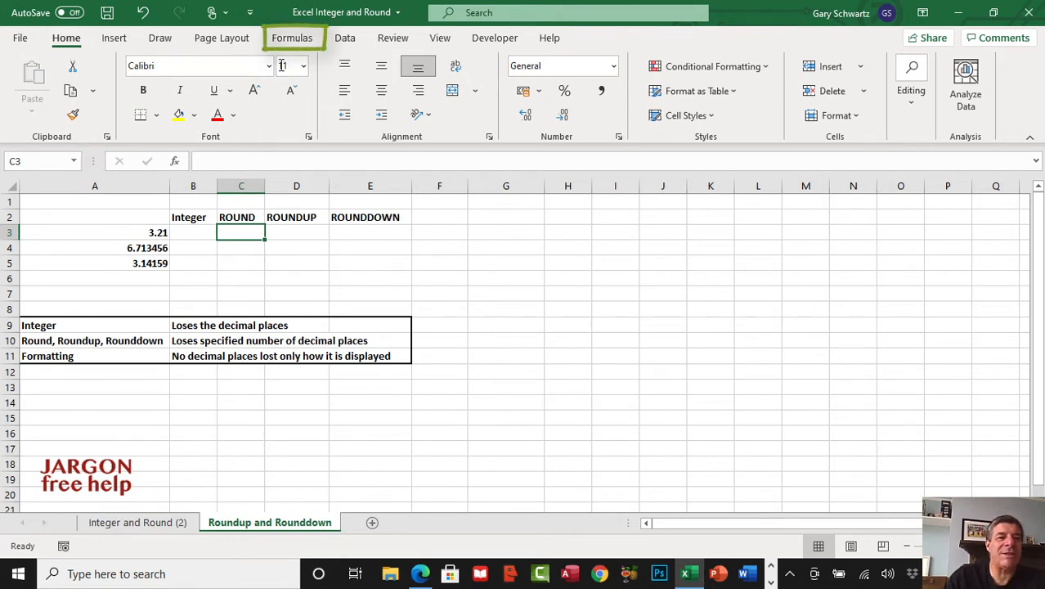
{"action": "left_click", "coordinate": [292, 38]}
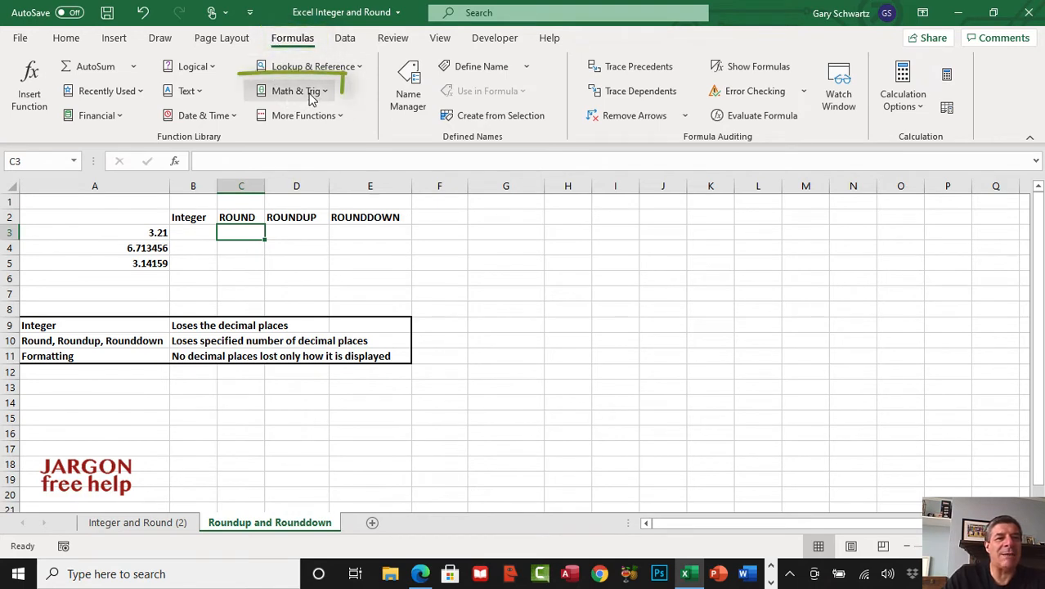
{"action": "mouse_move", "coordinate": [296, 91]}
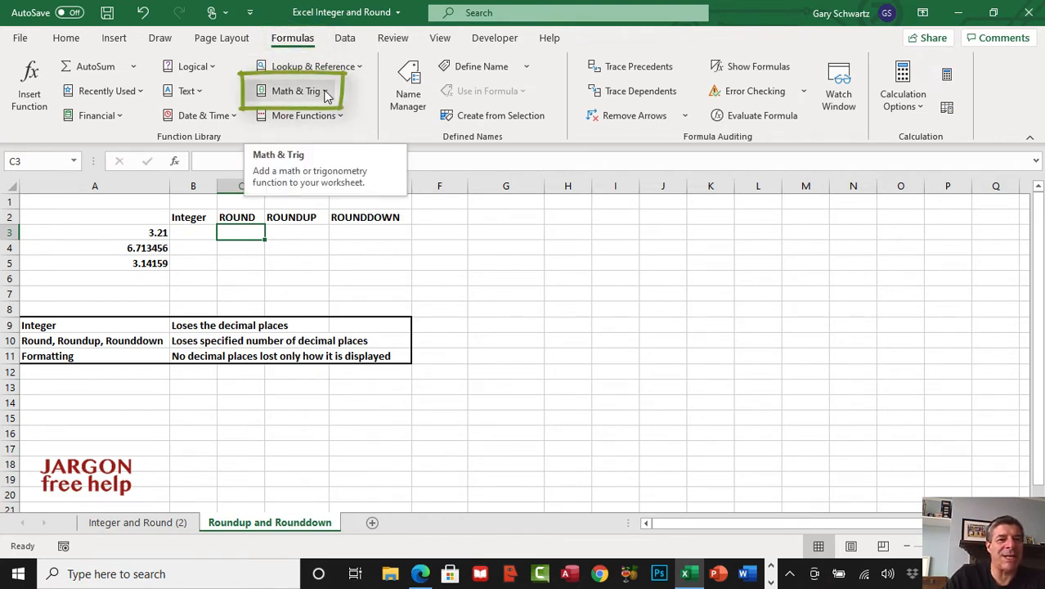
{"action": "left_click", "coordinate": [294, 90]}
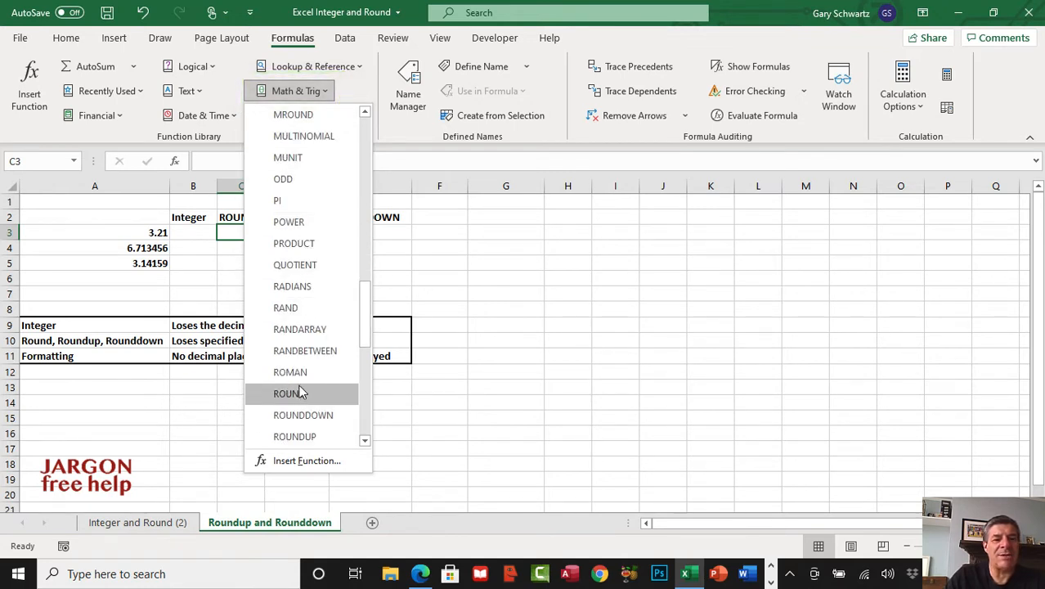
{"action": "mouse_move", "coordinate": [303, 414]}
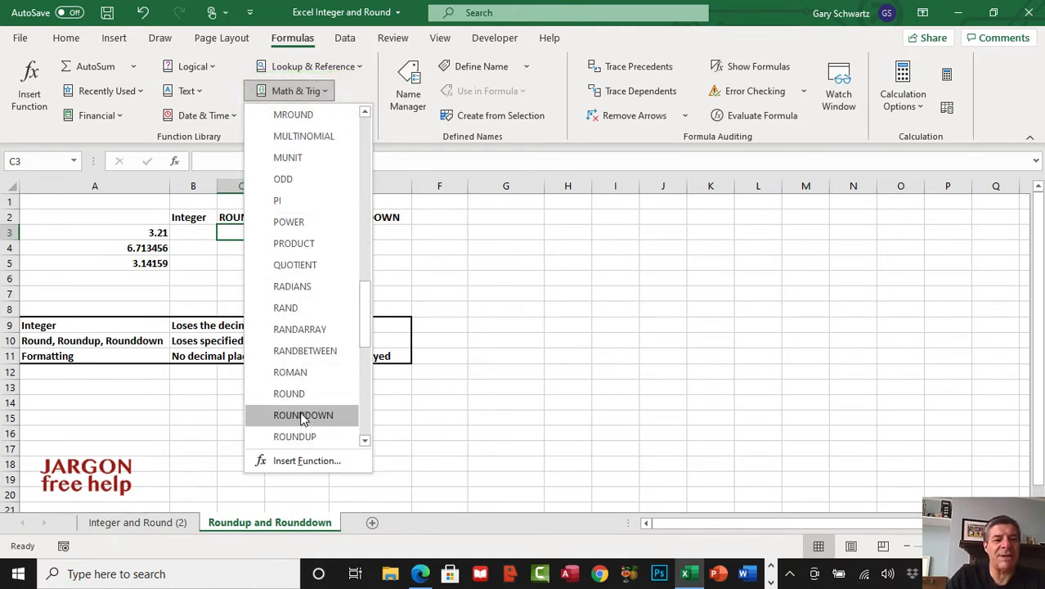
{"action": "mouse_move", "coordinate": [289, 393]}
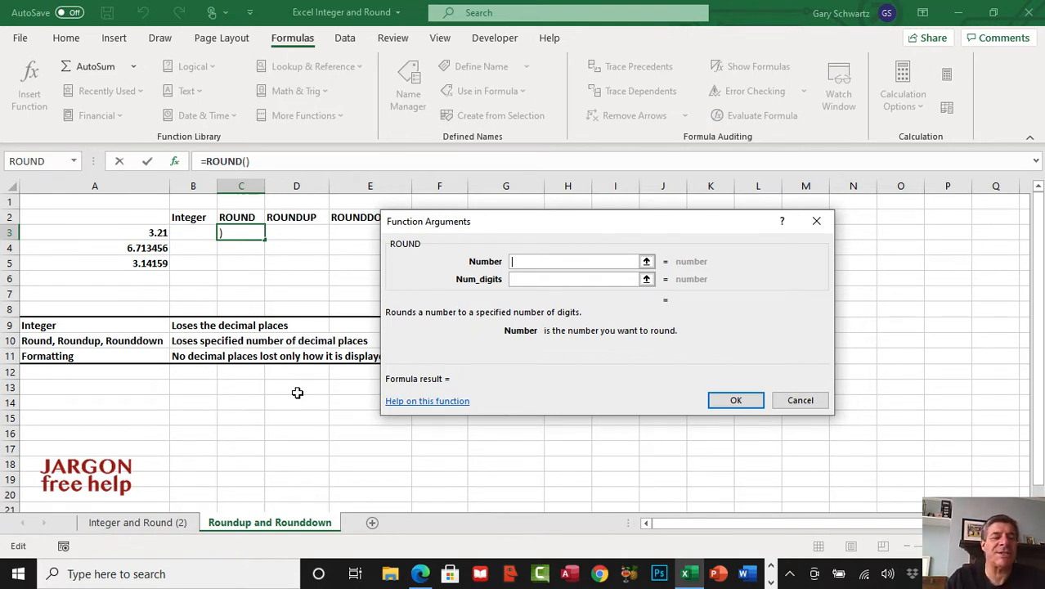
Step: Enter ROUND in C3 with Number A3 and Num_digits 1, giving 3.2
{"action": "left_click", "coordinate": [94, 232]}
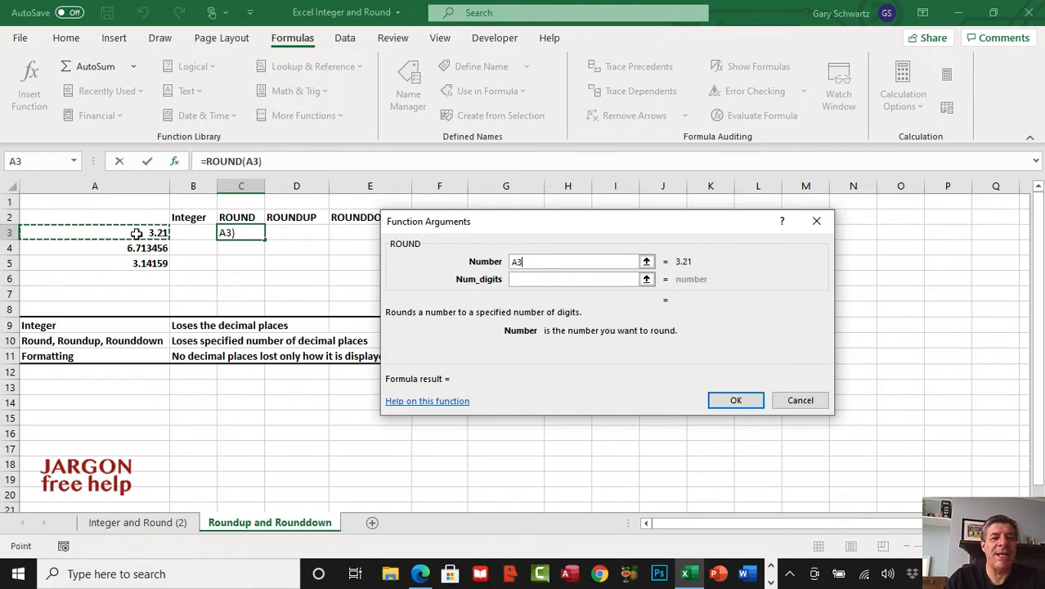
{"action": "left_click", "coordinate": [573, 279]}
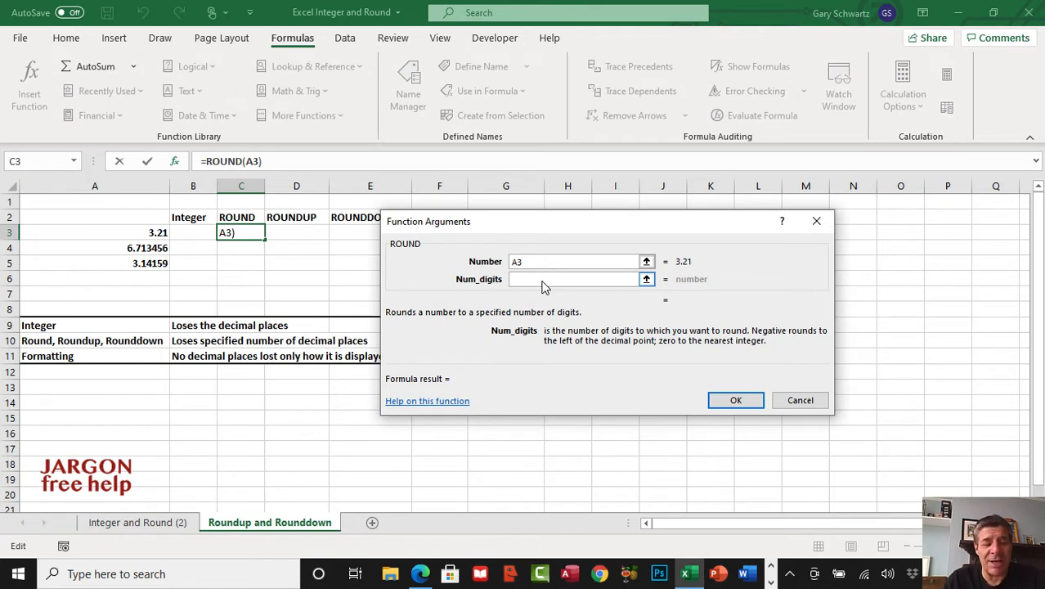
{"action": "type", "text": "1"}
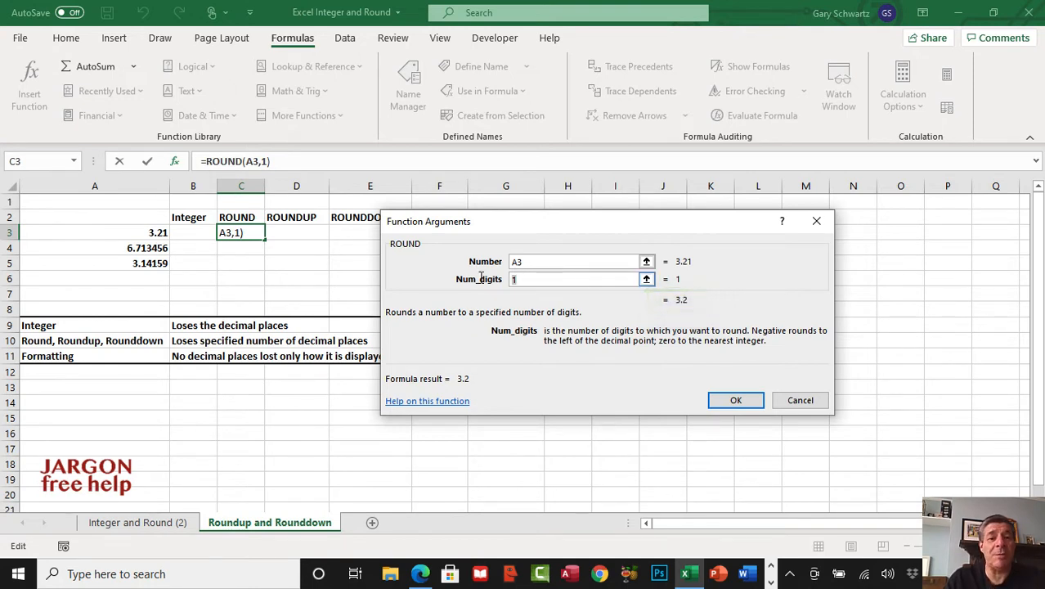
{"action": "type", "text": "0"}
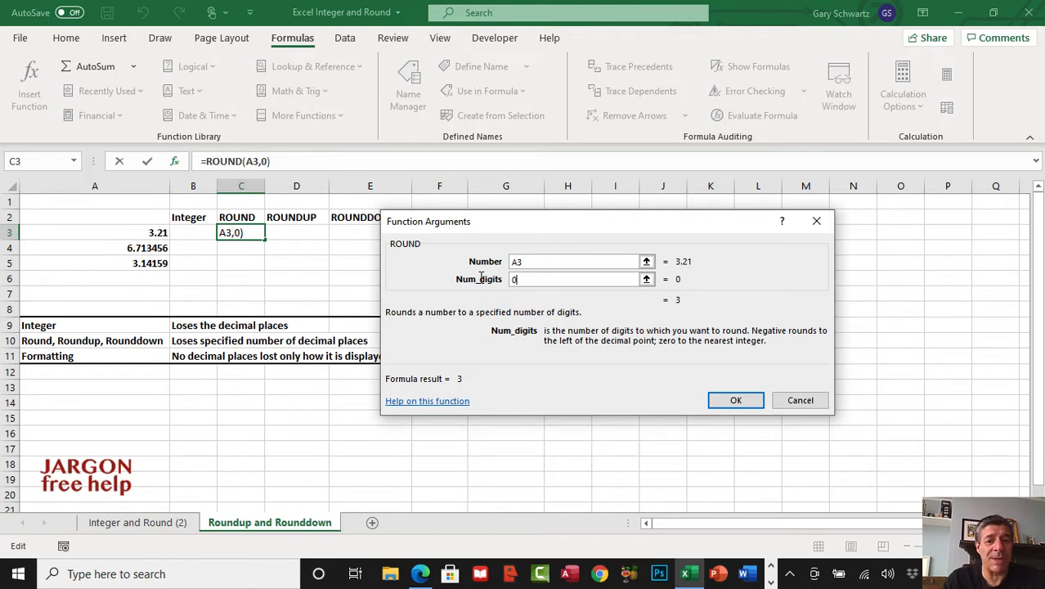
{"action": "key", "text": "backspace"}
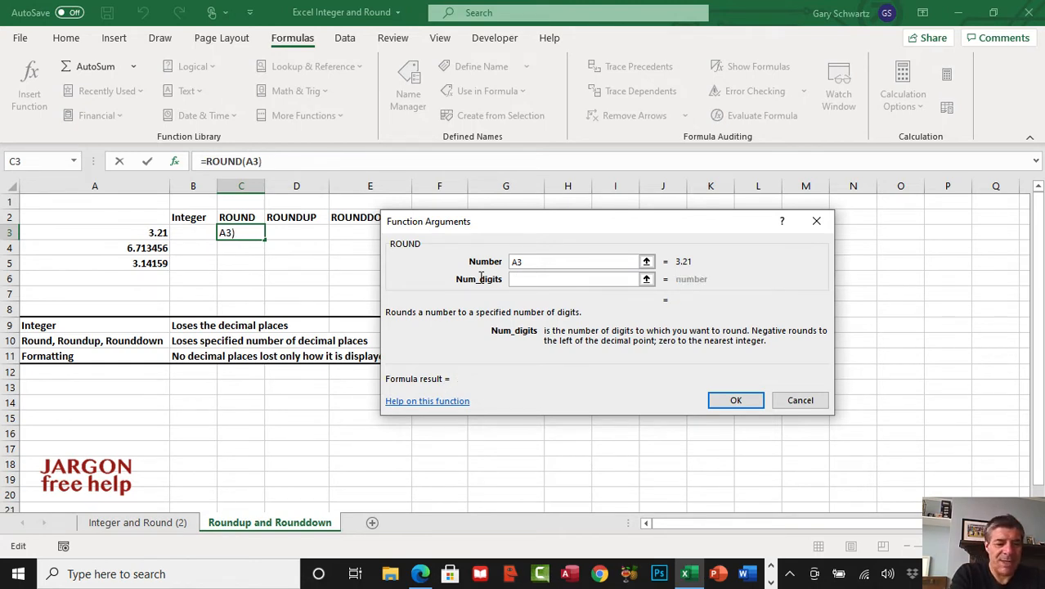
{"action": "type", "text": "1"}
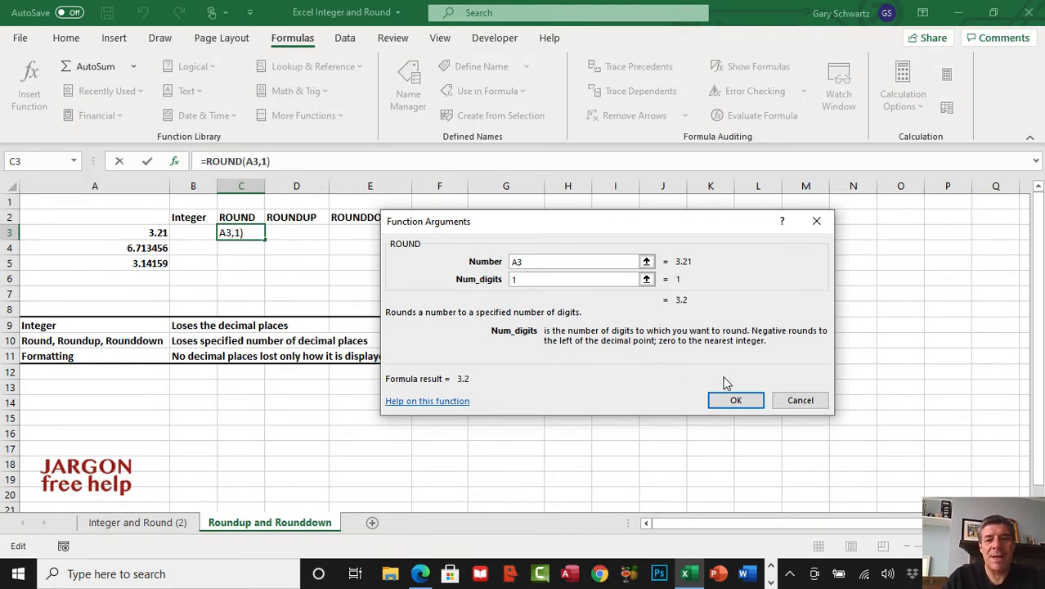
{"action": "left_click", "coordinate": [735, 400]}
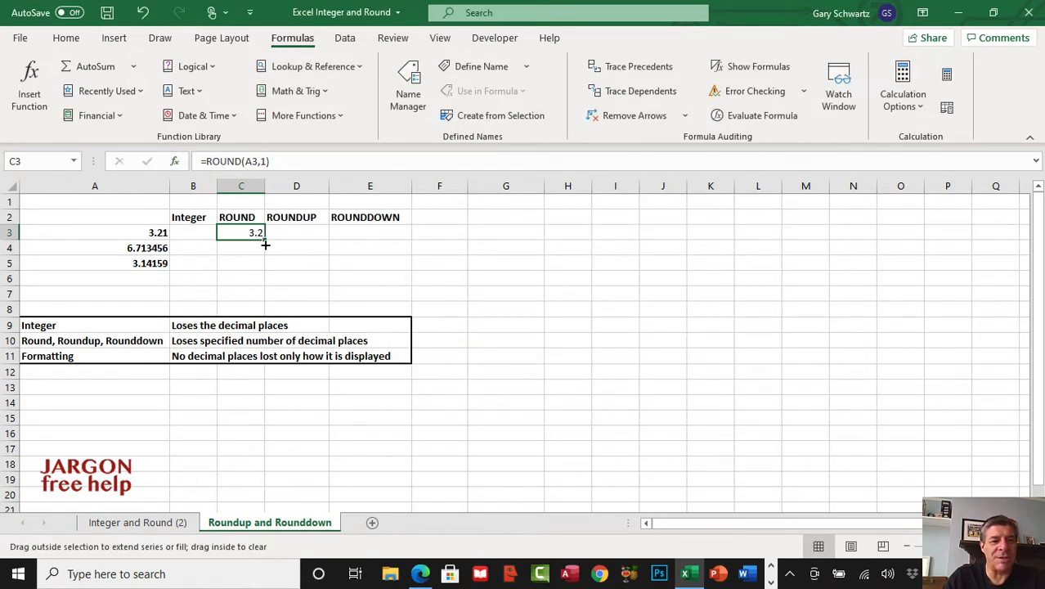
Step: Fill the ROUND formula from C3 down to C5, showing 3.2, 6.7 and 3.1
{"action": "left_click_drag", "start_coordinate": [265, 237], "coordinate": [265, 265]}
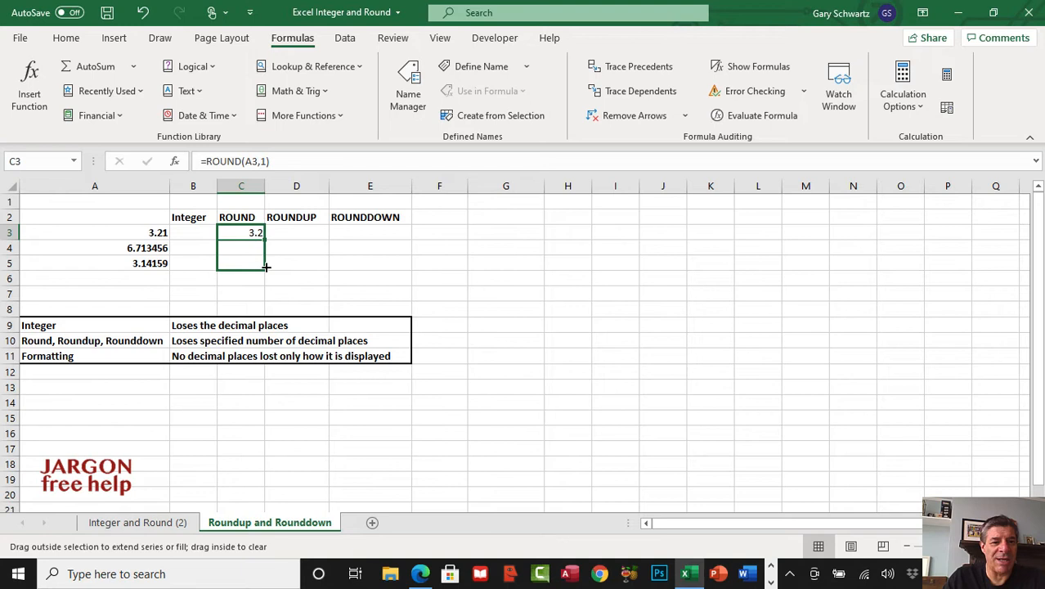
{"action": "left_click_drag", "start_coordinate": [265, 237], "coordinate": [265, 263]}
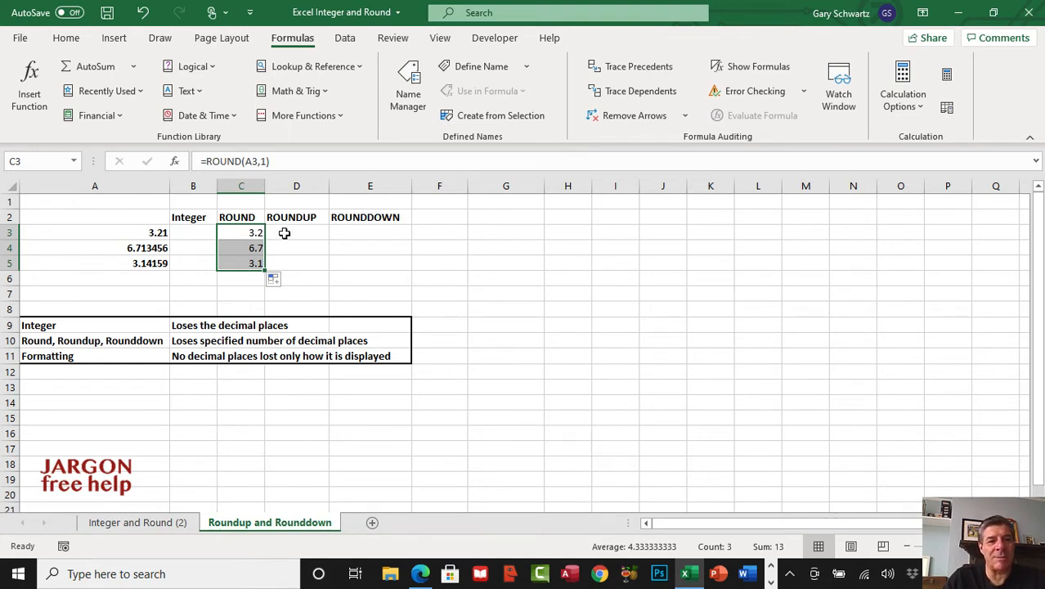
{"action": "left_click", "coordinate": [296, 232]}
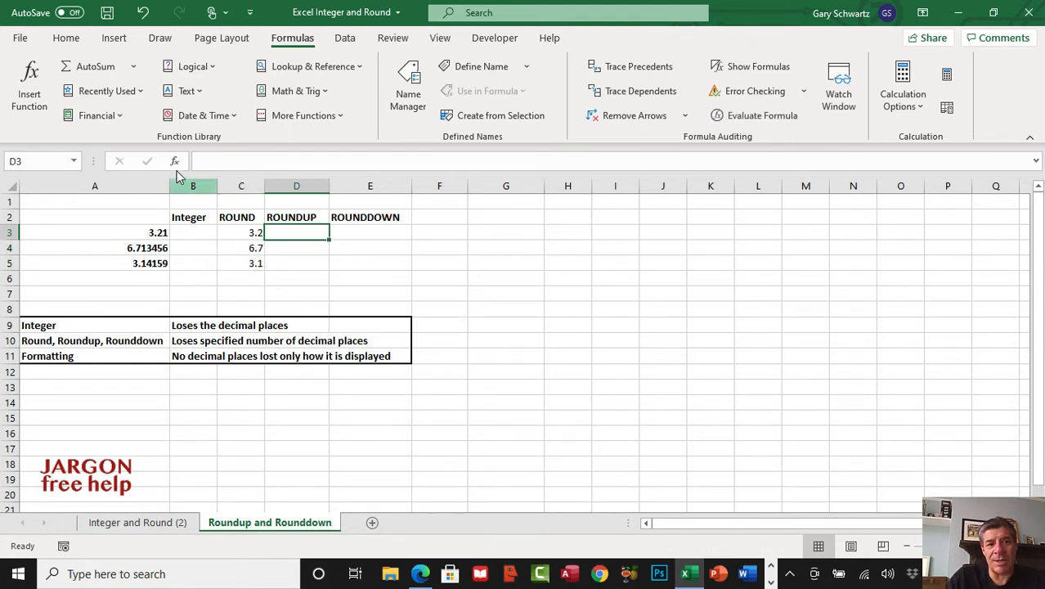
{"action": "mouse_move", "coordinate": [29, 82]}
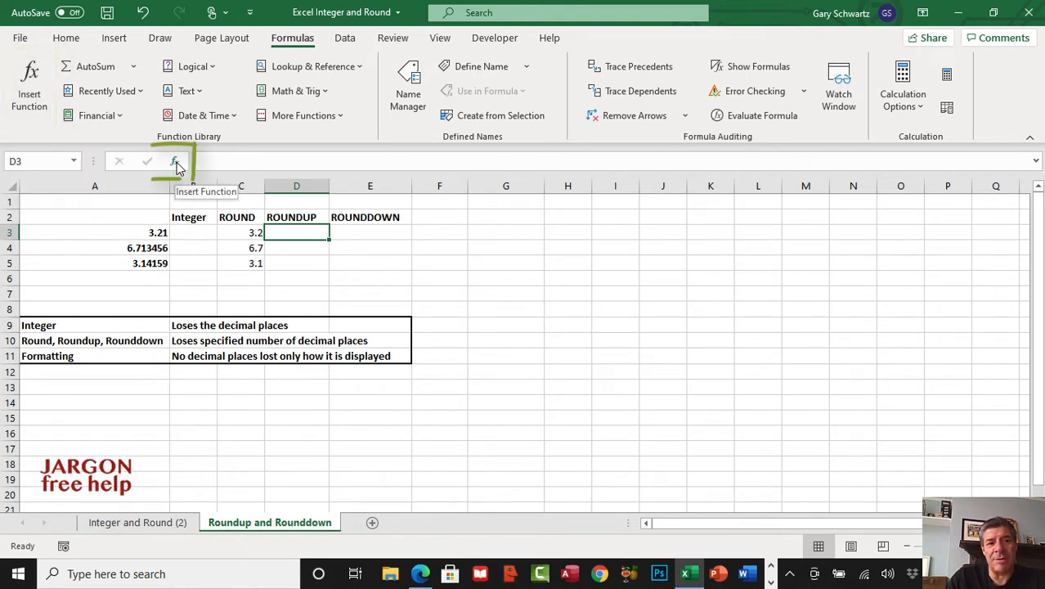
Step: Search Insert Function for 'round' and choose ROUNDUP for cell D3
{"action": "left_click", "coordinate": [175, 161]}
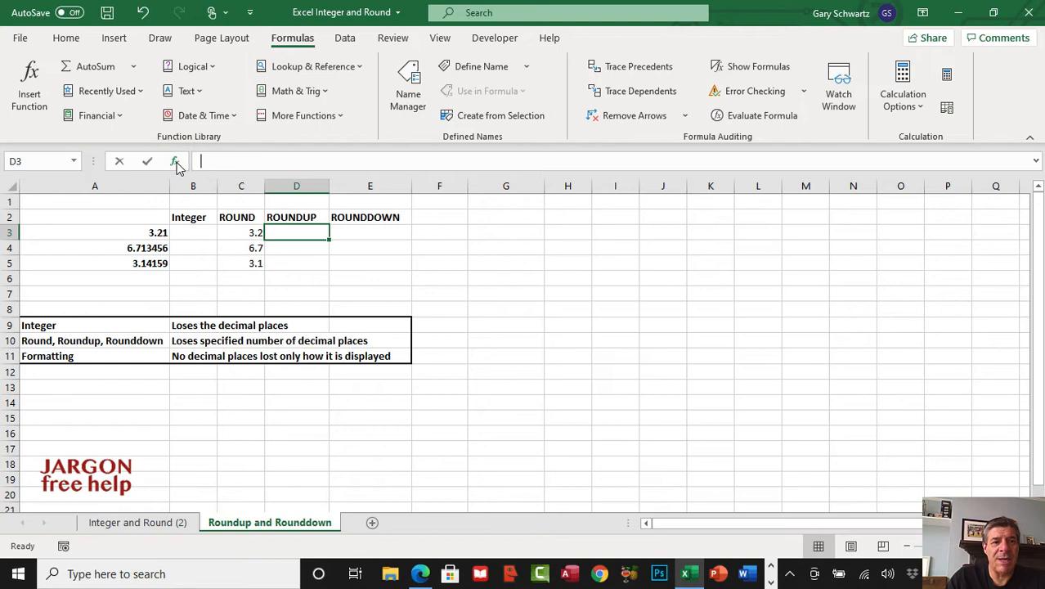
{"action": "left_click", "coordinate": [174, 160]}
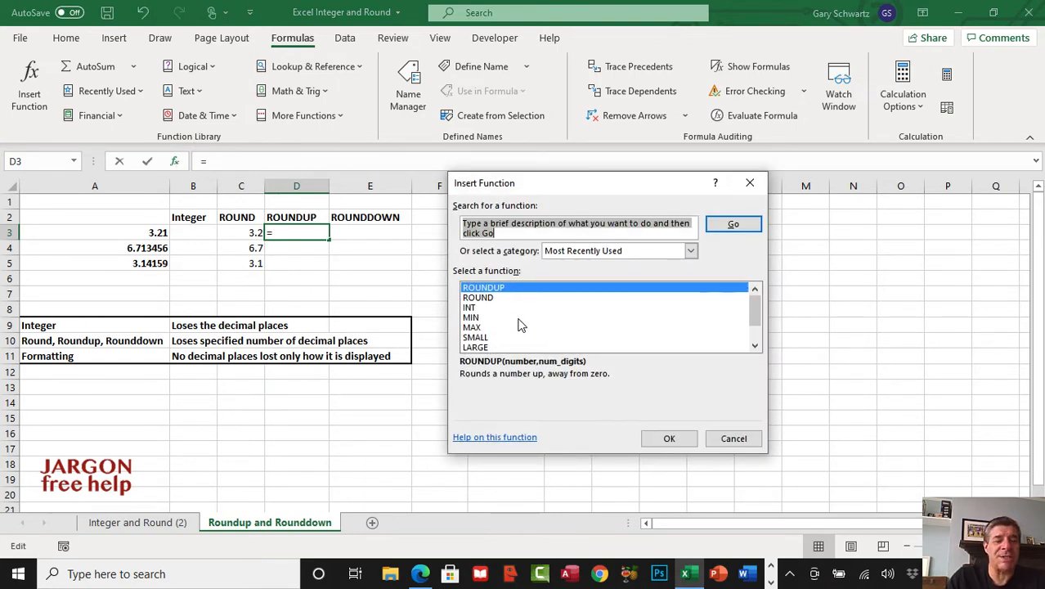
{"action": "left_click", "coordinate": [576, 227]}
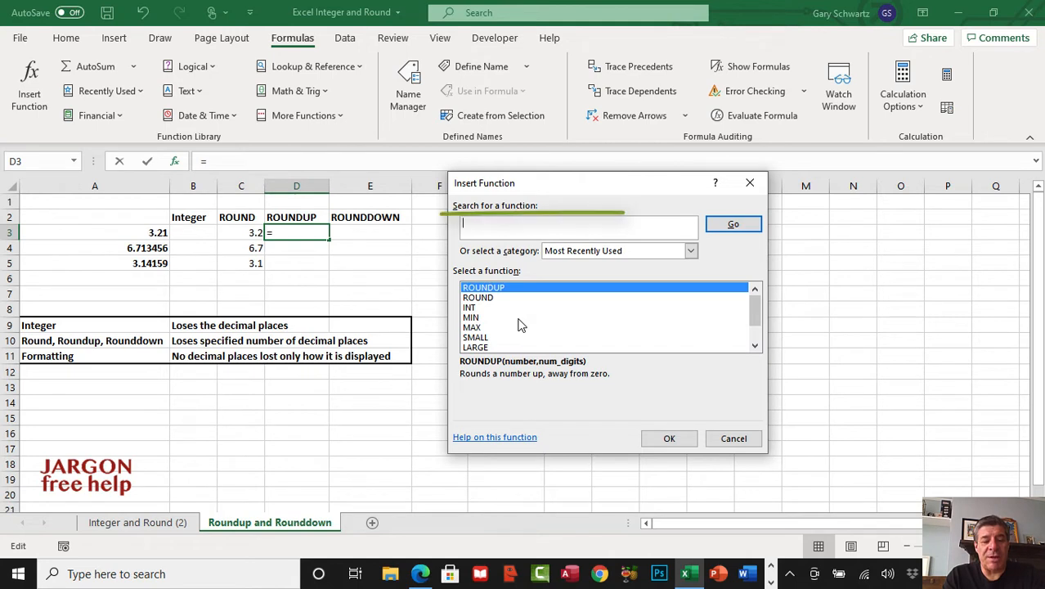
{"action": "type", "text": "round"}
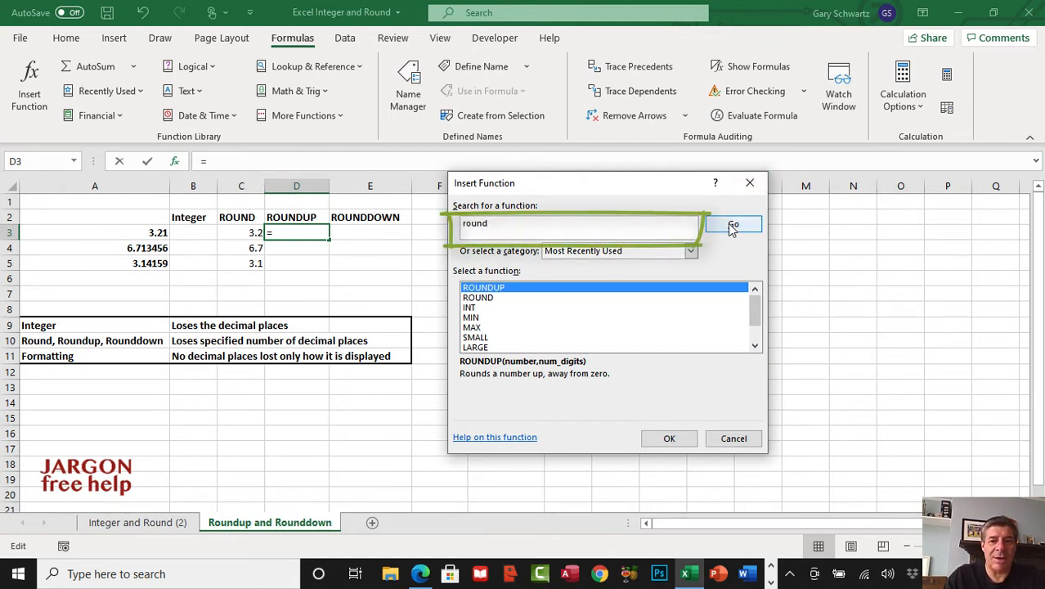
{"action": "left_click", "coordinate": [732, 223]}
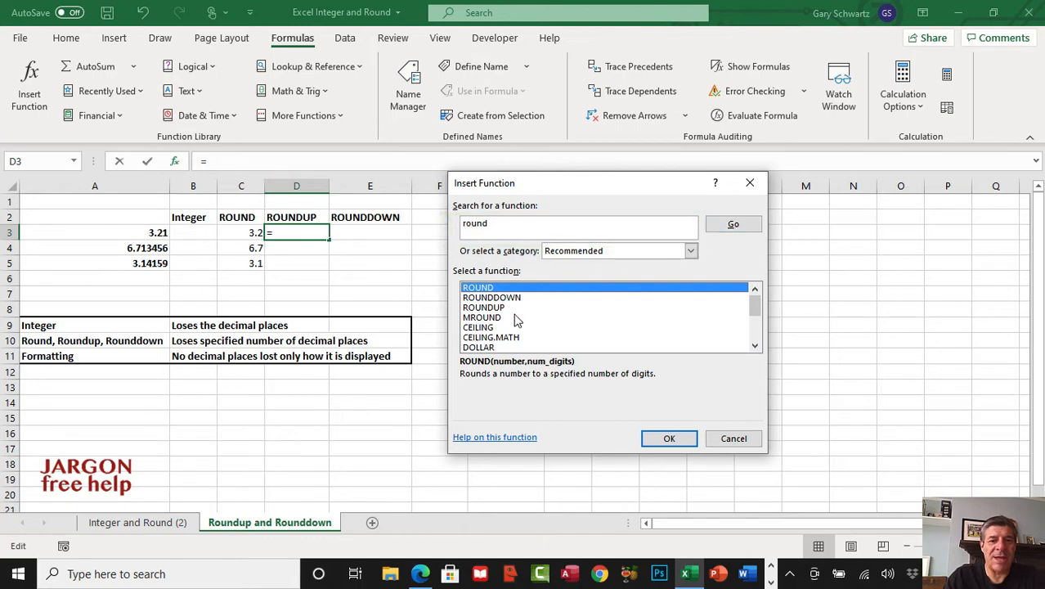
{"action": "left_click", "coordinate": [483, 306]}
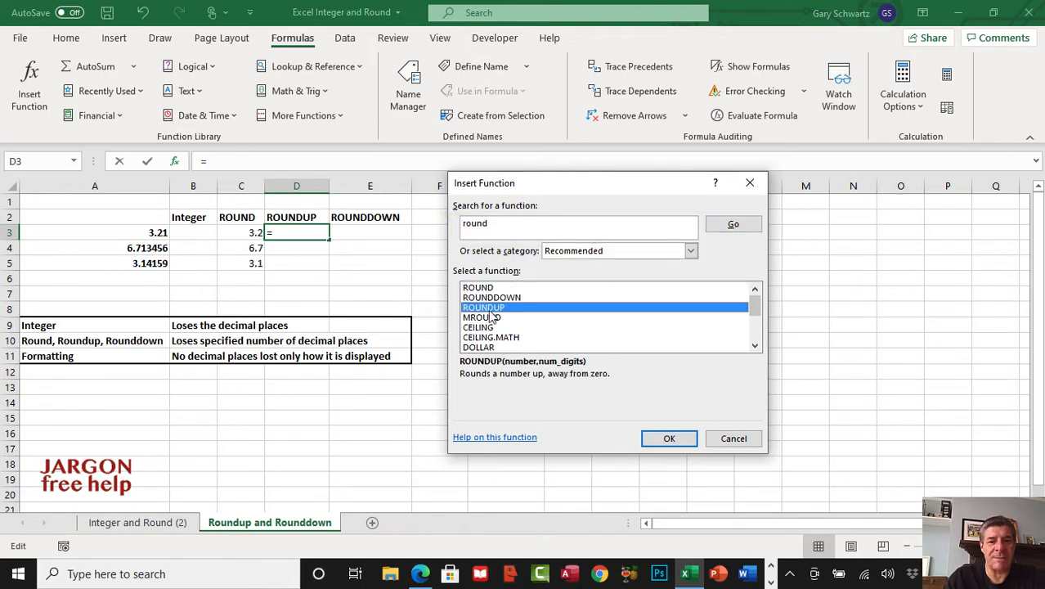
{"action": "left_click", "coordinate": [669, 438]}
{"action": "type", "text": "A3"}
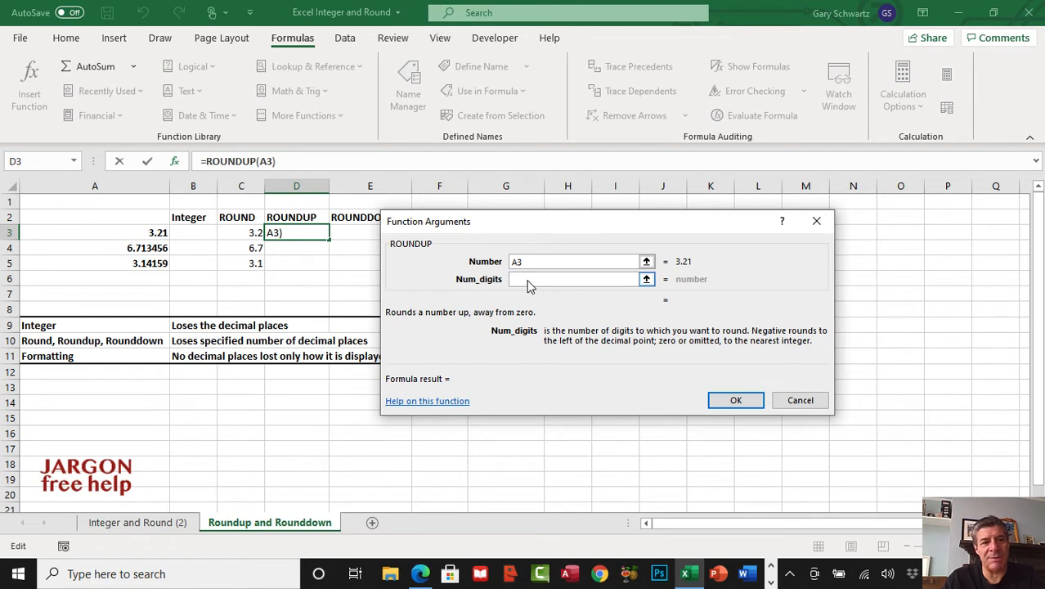
Step: Set ROUNDUP to Number A3, Num_digits 1 and fill it down to D5 (3.3, 6.8, 3.2)
{"action": "type", "text": "1"}
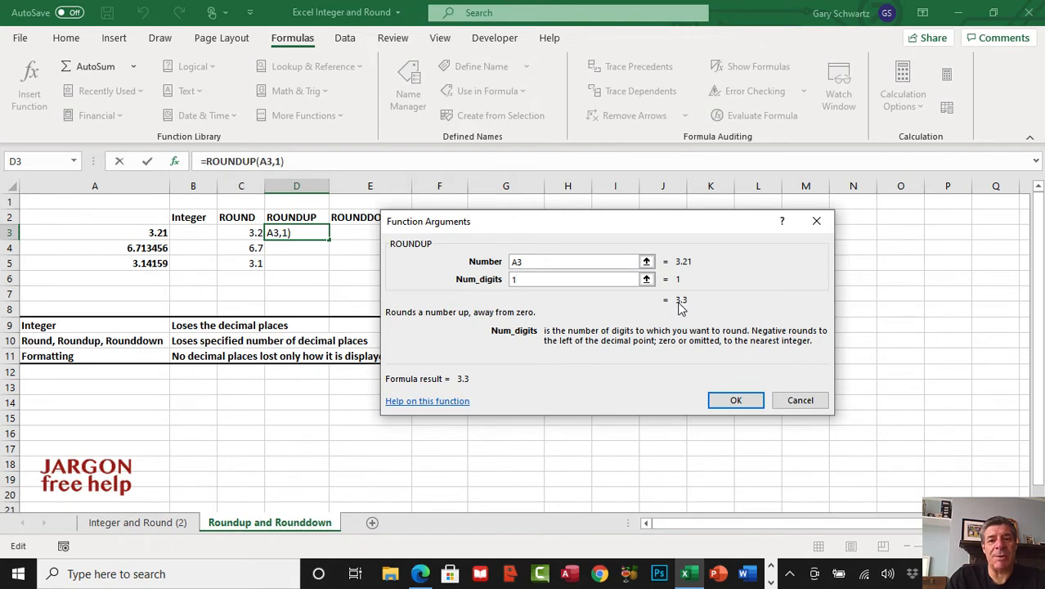
{"action": "left_click", "coordinate": [735, 400]}
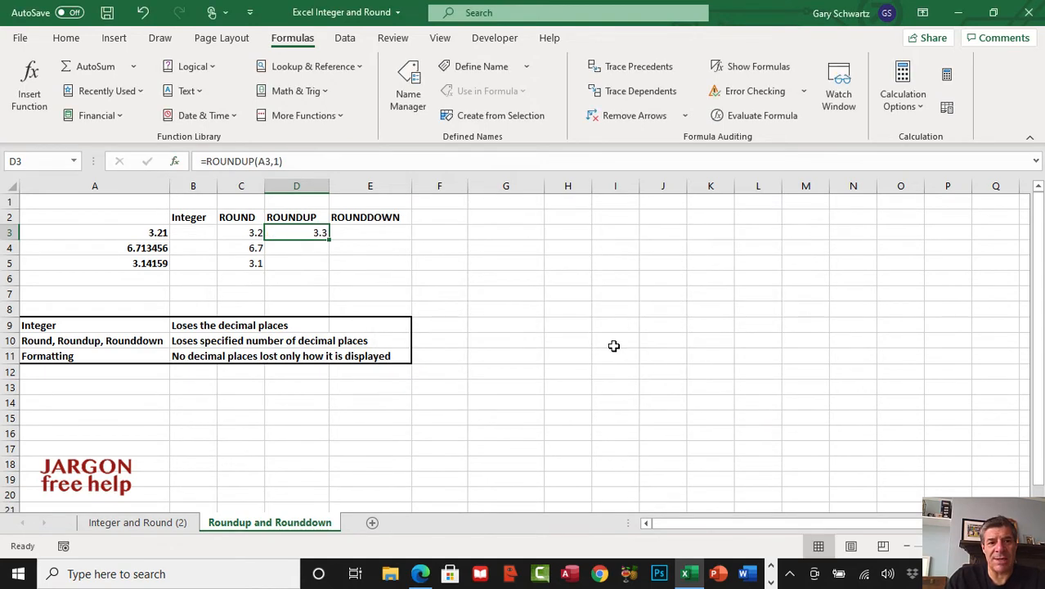
{"action": "left_click_drag", "start_coordinate": [330, 237], "coordinate": [329, 270]}
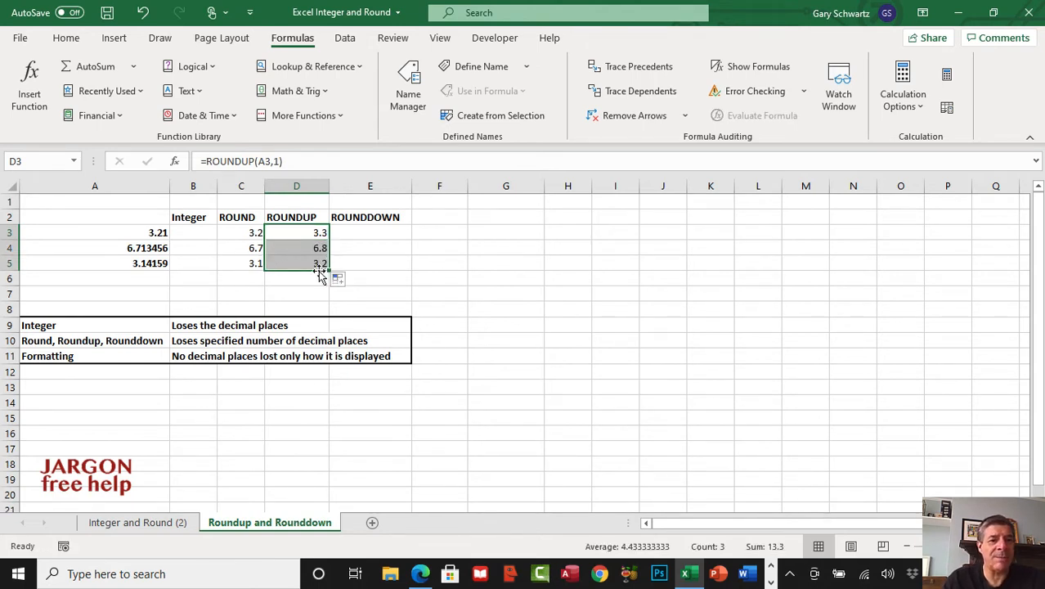
{"action": "mouse_move", "coordinate": [368, 232]}
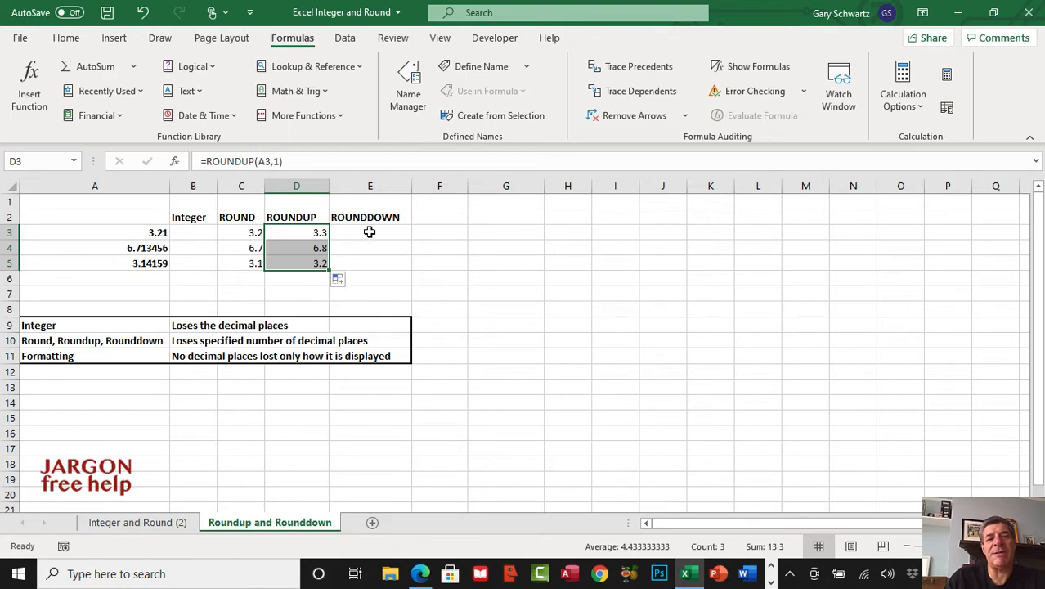
Step: Enter ROUNDDOWN in E3 with Number A3 and Num_digits 1, giving 3.2
{"action": "left_click", "coordinate": [369, 232]}
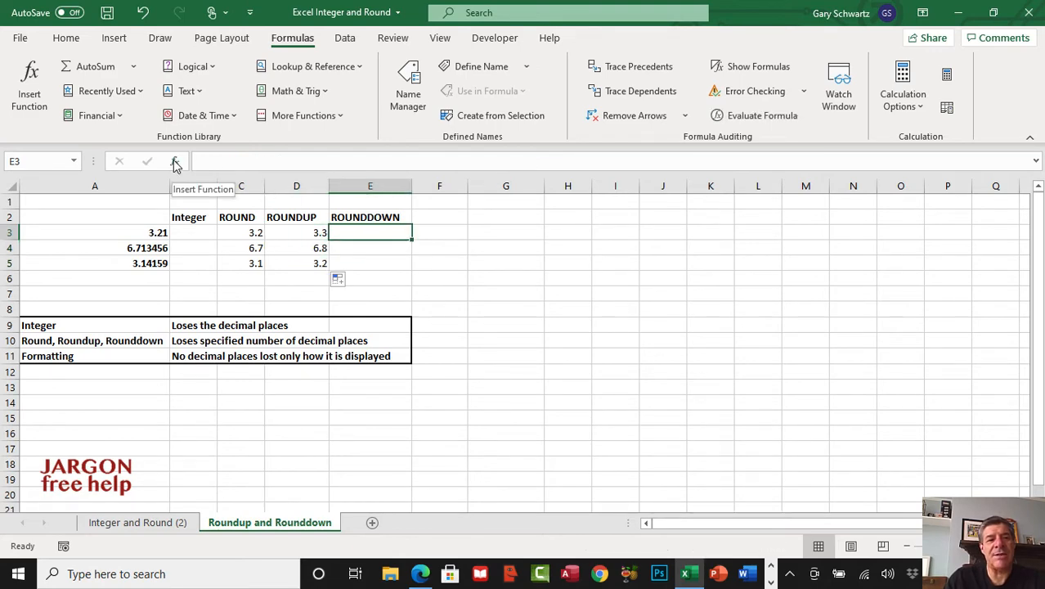
{"action": "left_click", "coordinate": [175, 161]}
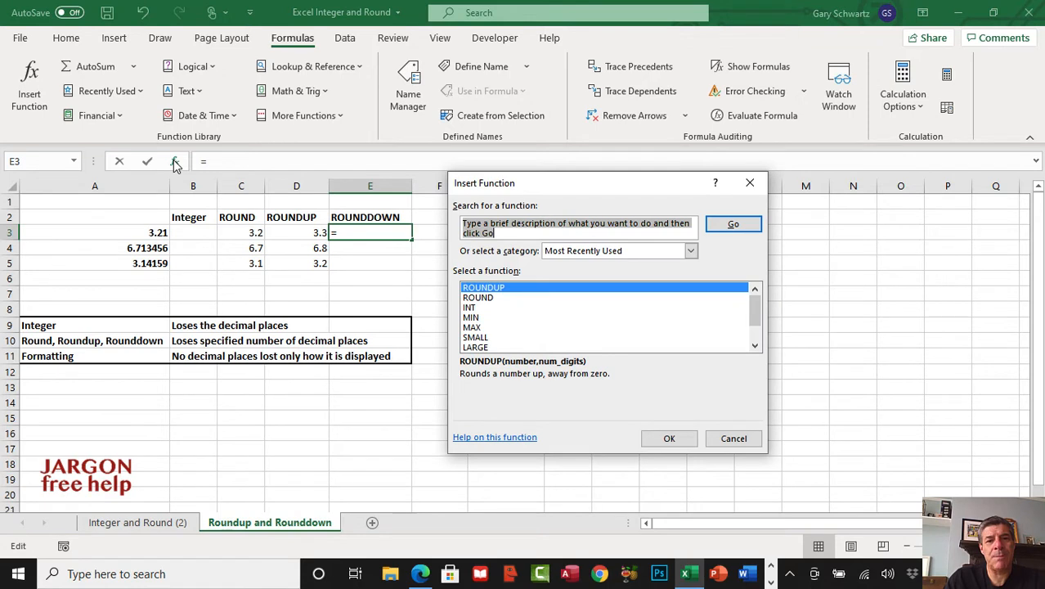
{"action": "type", "text": "round"}
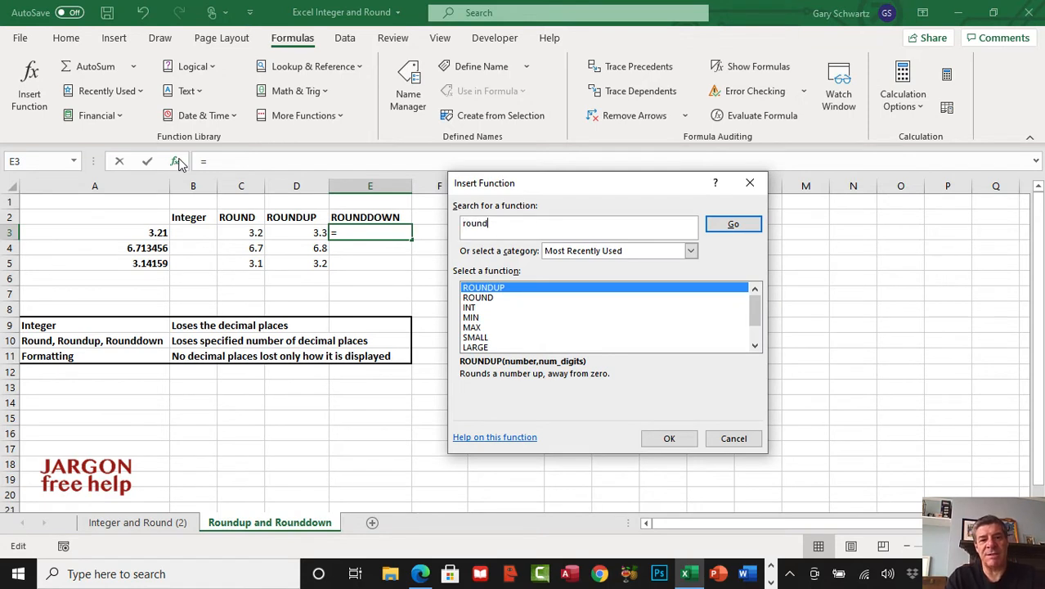
{"action": "left_click", "coordinate": [733, 223]}
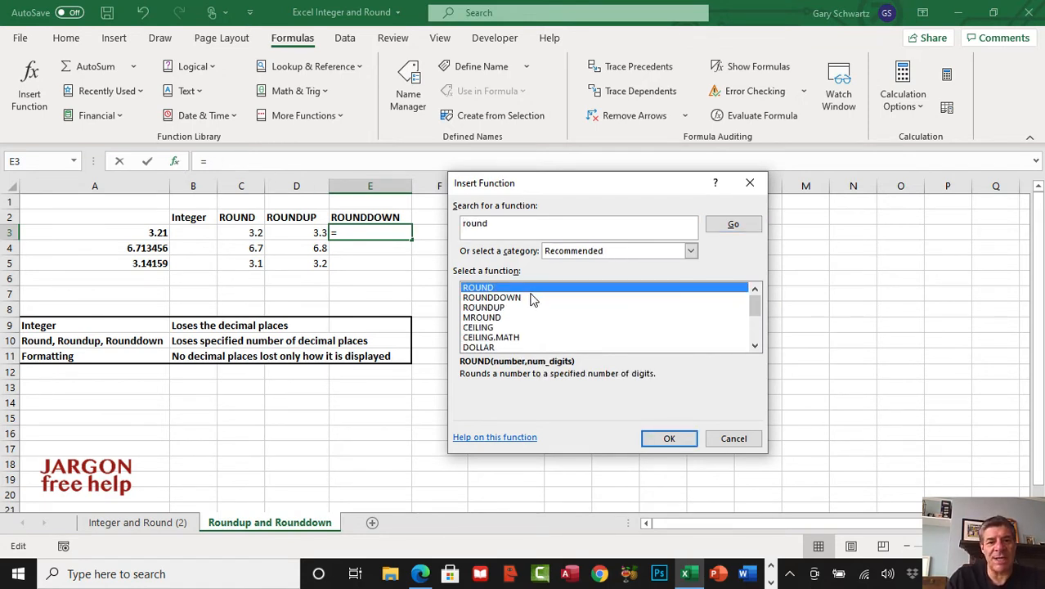
{"action": "left_click", "coordinate": [492, 296]}
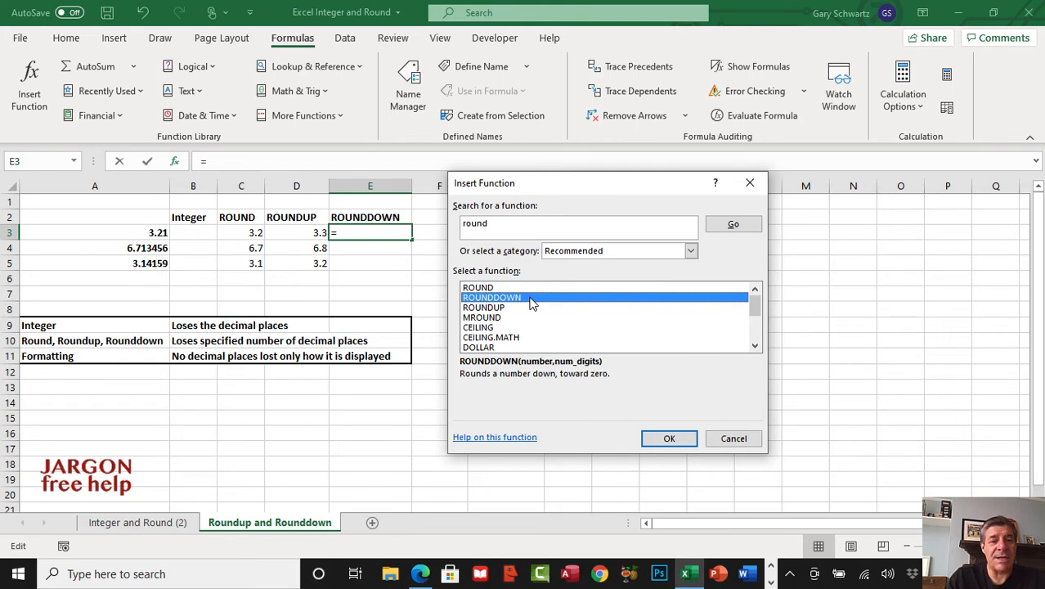
{"action": "left_click", "coordinate": [669, 437]}
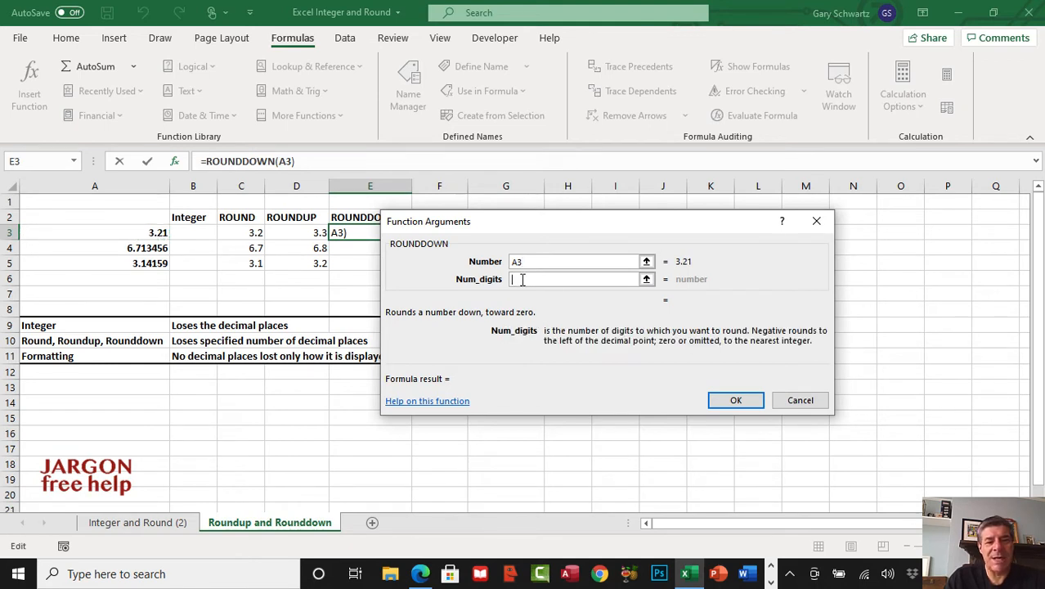
{"action": "type", "text": "1"}
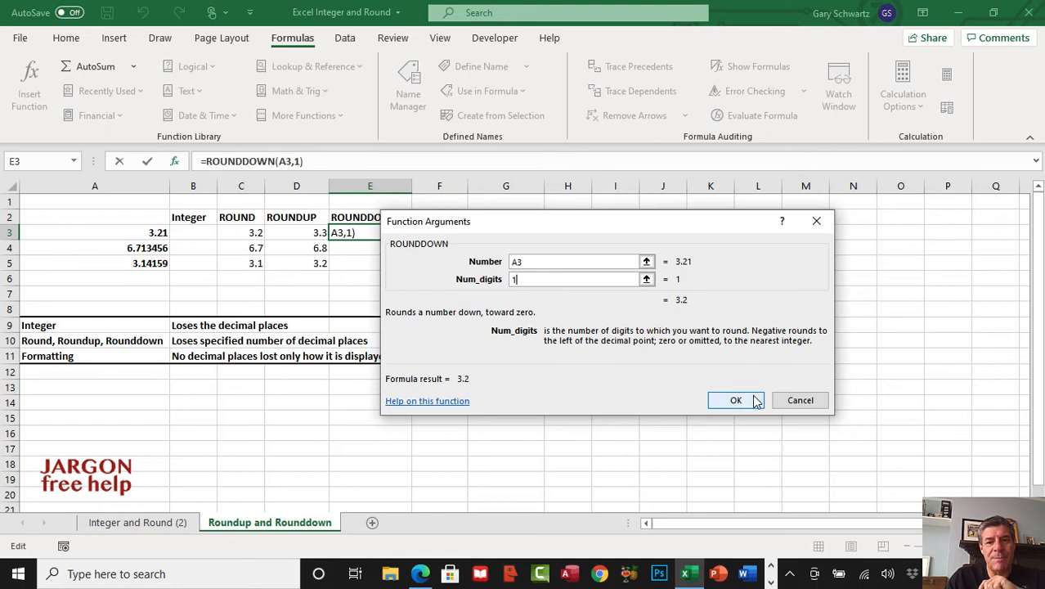
{"action": "left_click", "coordinate": [736, 399]}
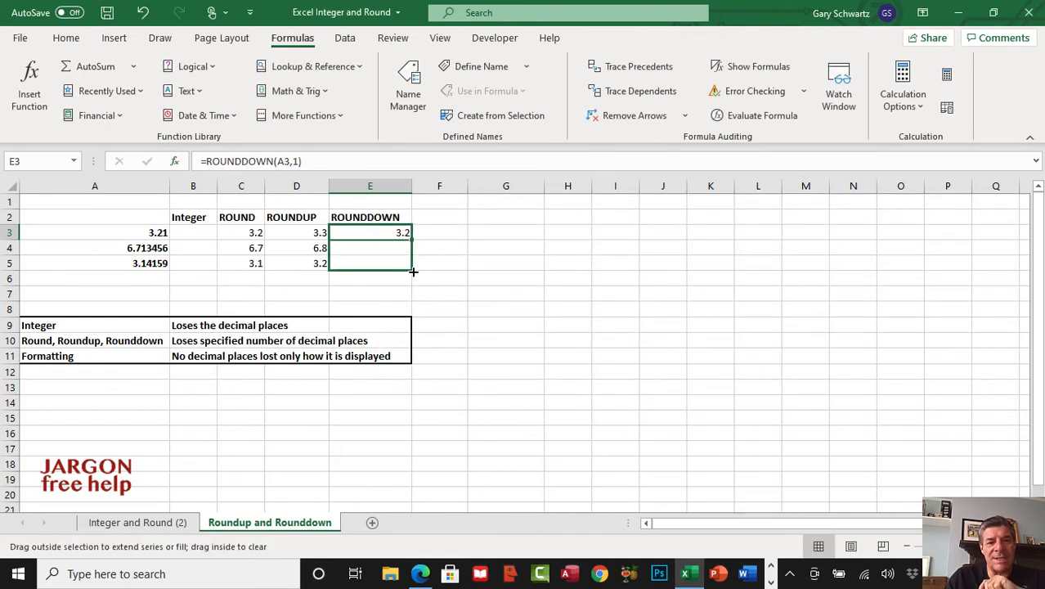
Step: Fill the ROUNDDOWN formula down to E5 (3.2, 6.7, 3.1) and select B3
{"action": "left_click_drag", "start_coordinate": [403, 232], "coordinate": [404, 262]}
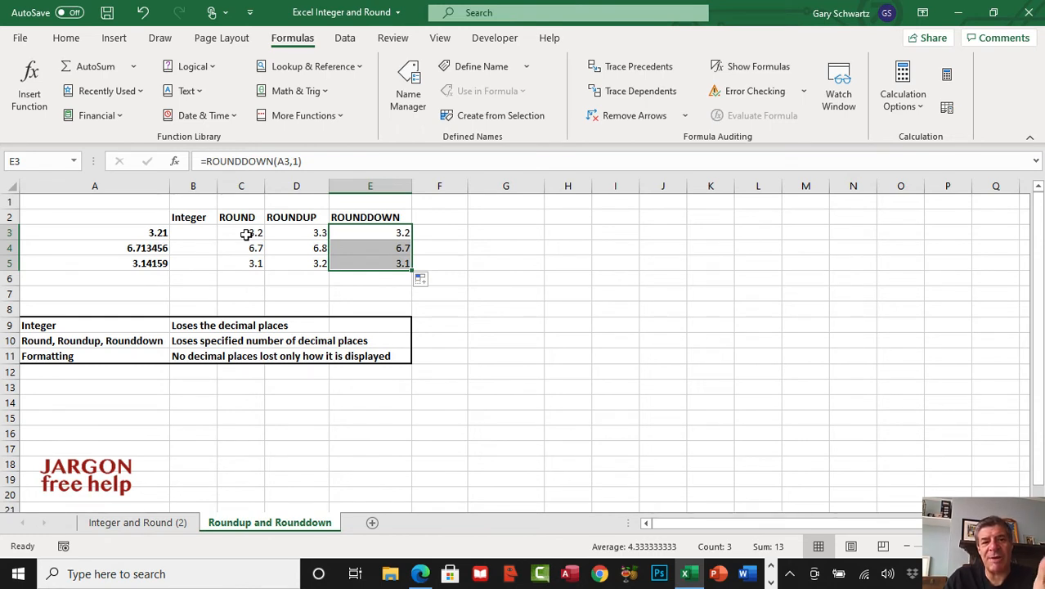
{"action": "left_click", "coordinate": [370, 232]}
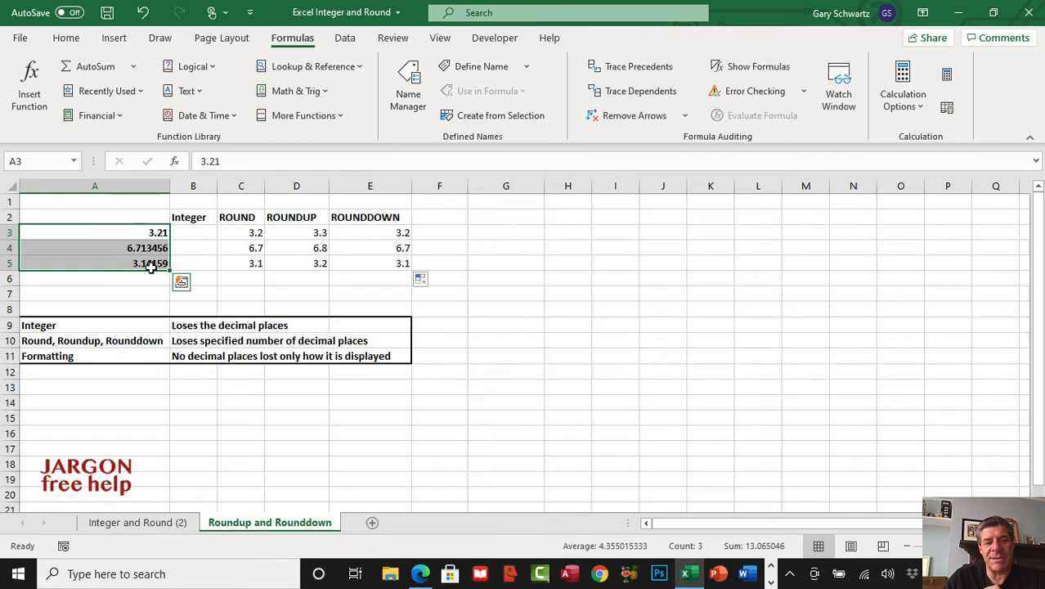
{"action": "mouse_move", "coordinate": [192, 234]}
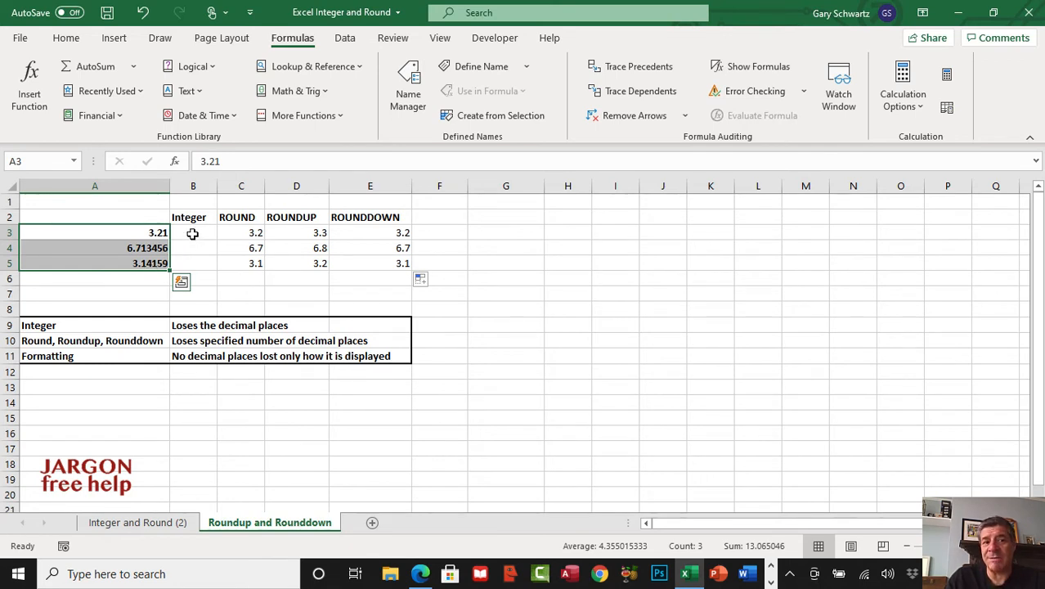
{"action": "left_click", "coordinate": [193, 233]}
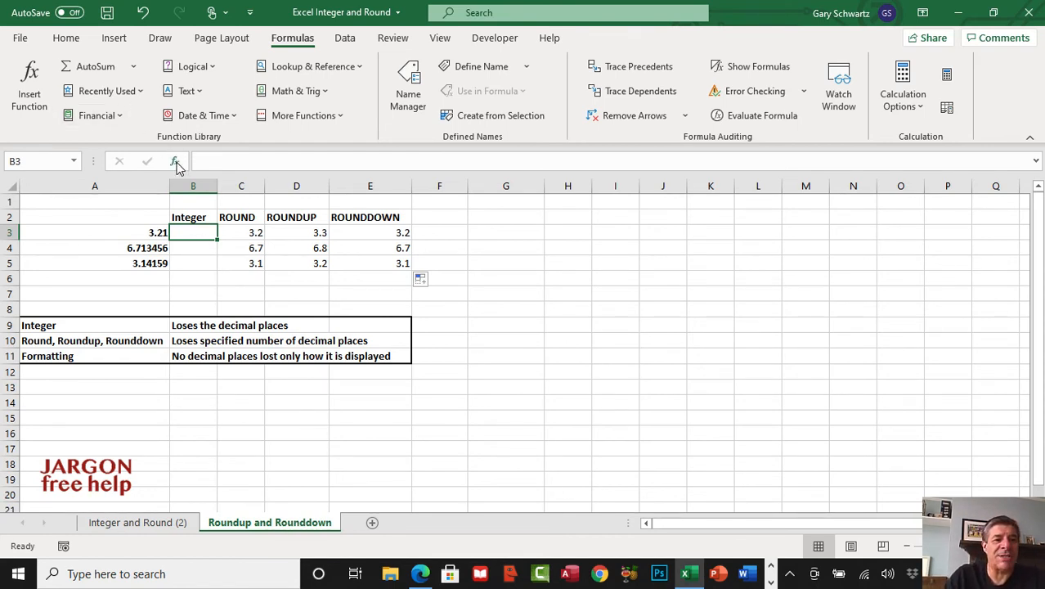
Step: Enter an INT formula in B3 with Number A3, giving 3
{"action": "left_click", "coordinate": [174, 161]}
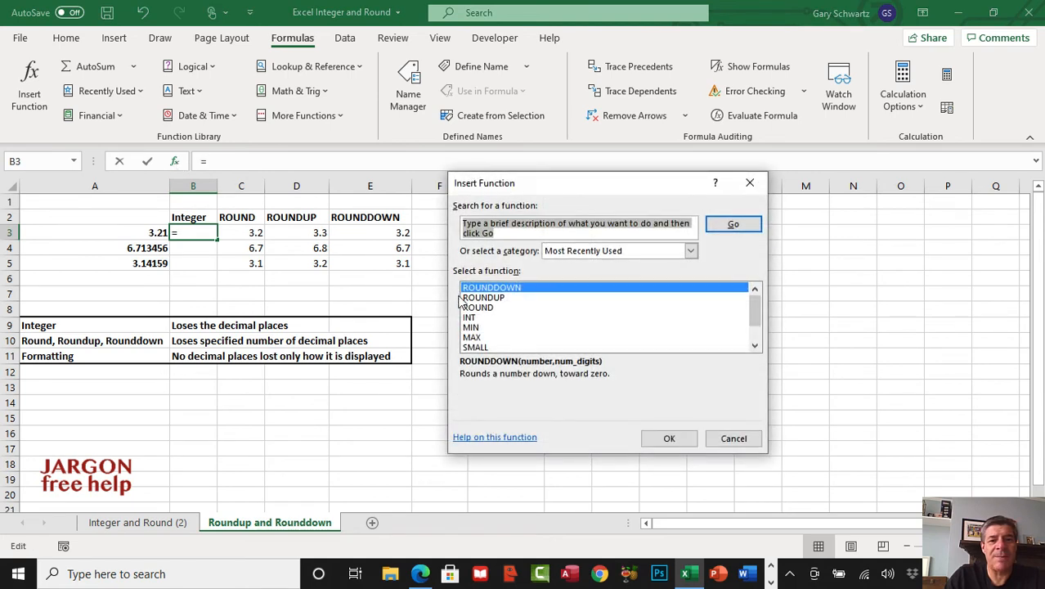
{"action": "left_click", "coordinate": [469, 317]}
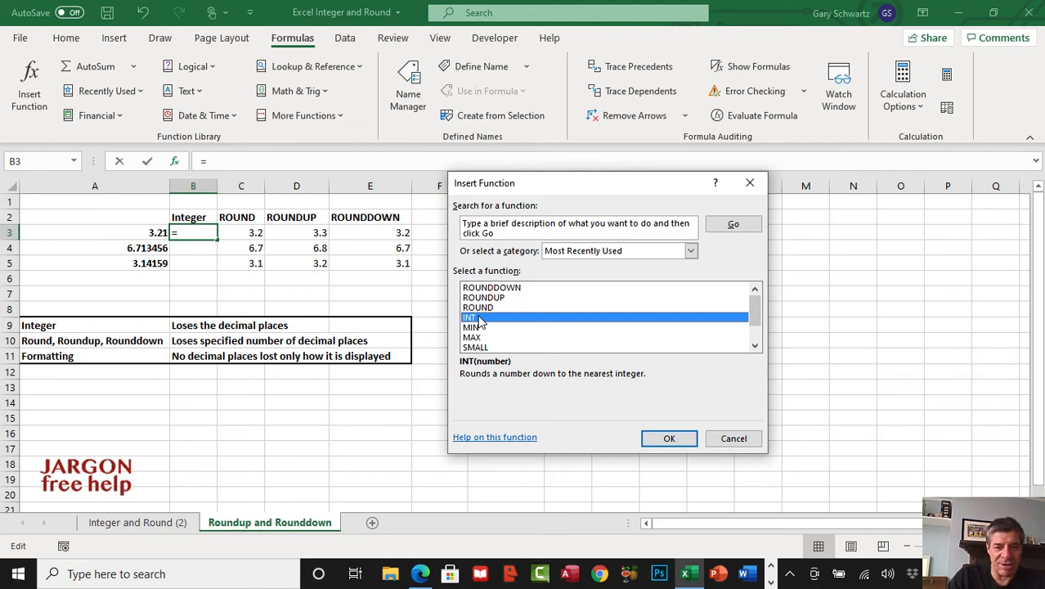
{"action": "left_click", "coordinate": [668, 438]}
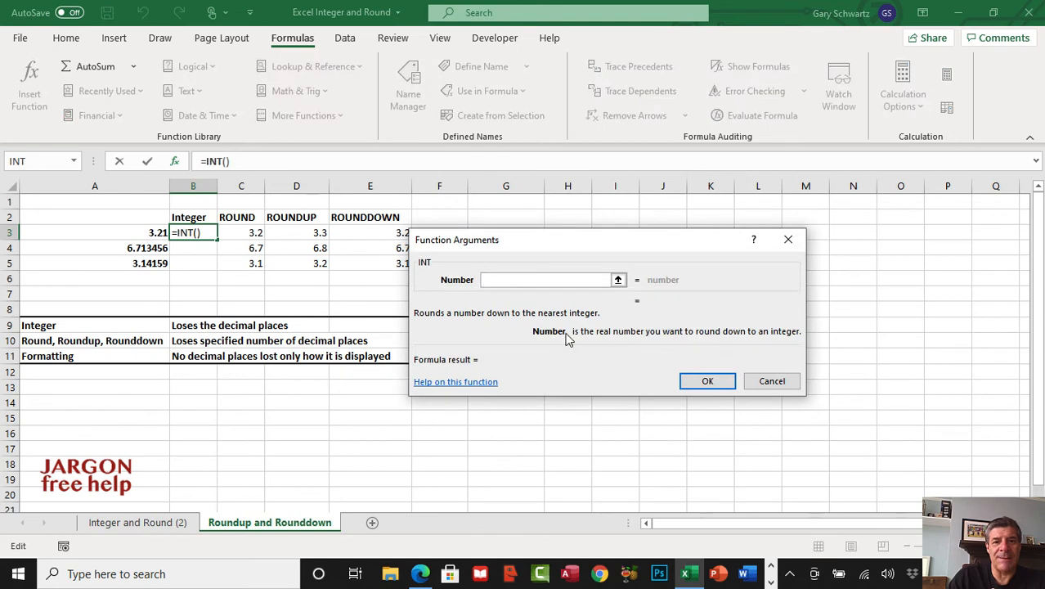
{"action": "left_click", "coordinate": [544, 279]}
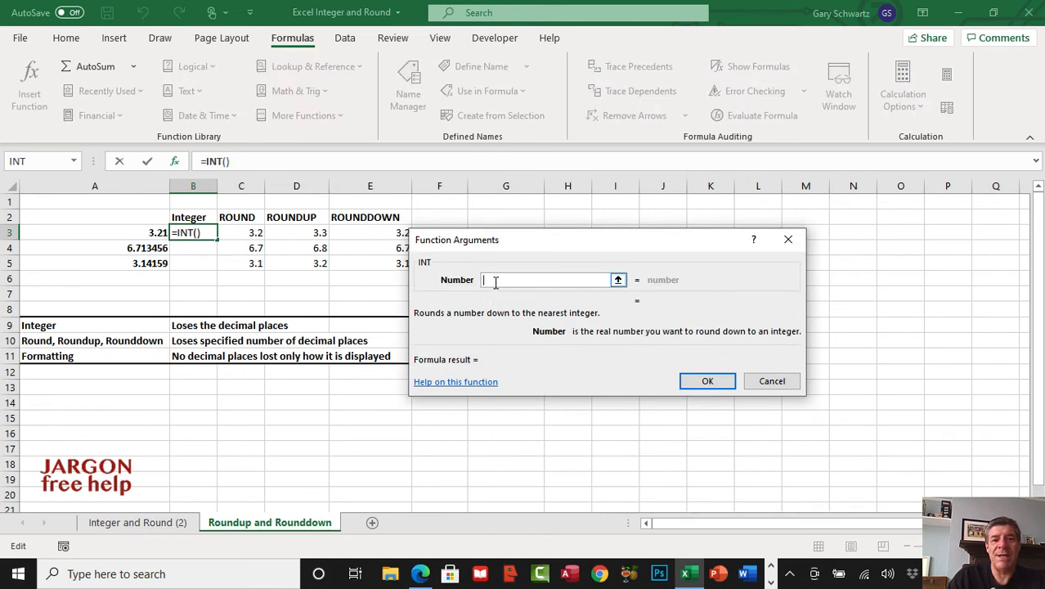
{"action": "left_click", "coordinate": [95, 232]}
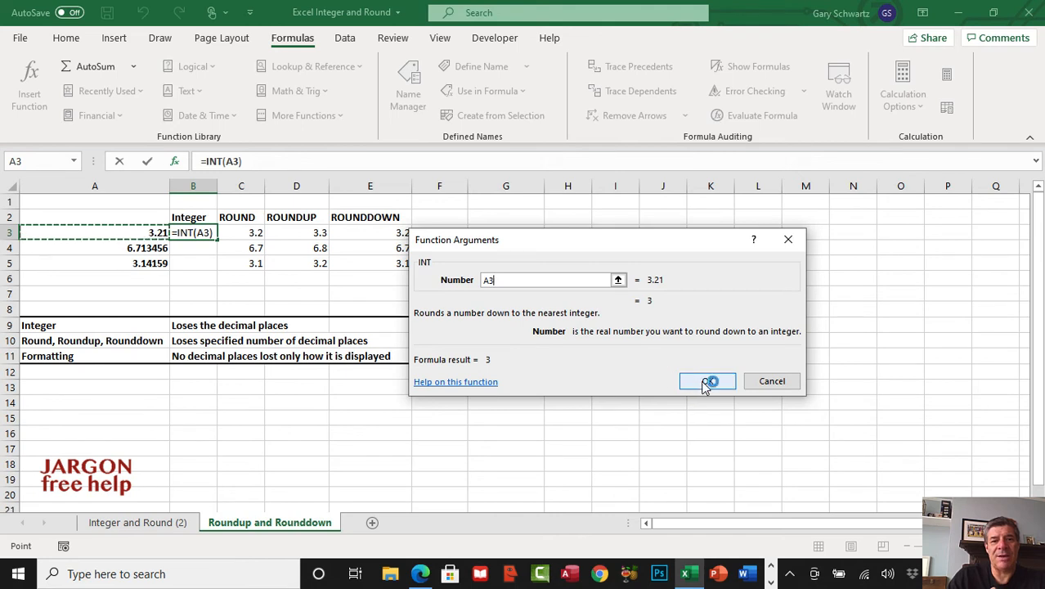
{"action": "left_click", "coordinate": [707, 380]}
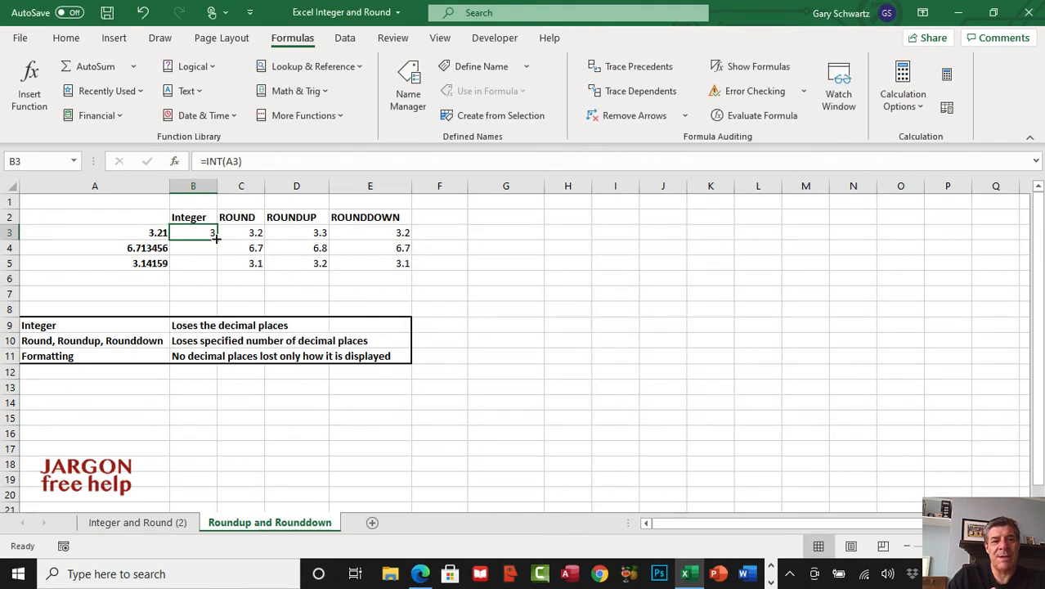
Step: Fill the INT formula down to B5, showing 3, 6 and 3
{"action": "left_click_drag", "start_coordinate": [193, 232], "coordinate": [193, 263]}
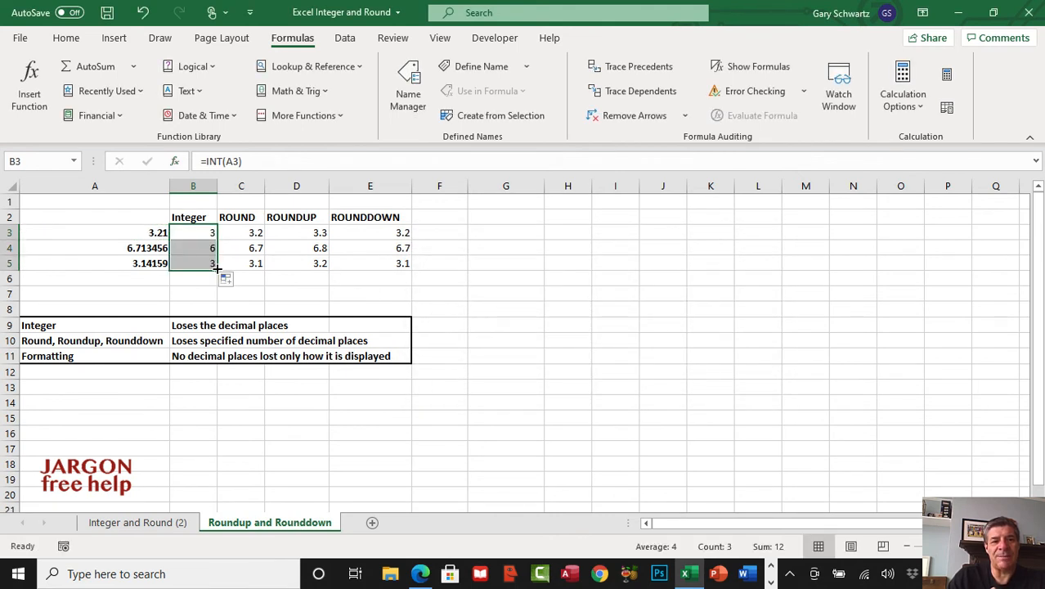
{"action": "left_click", "coordinate": [193, 248]}
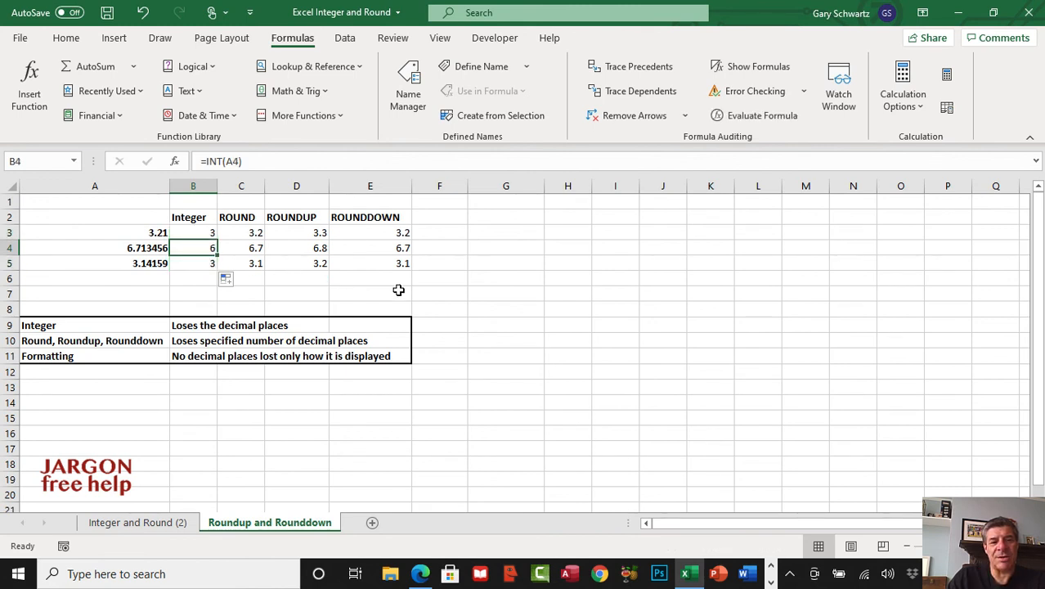